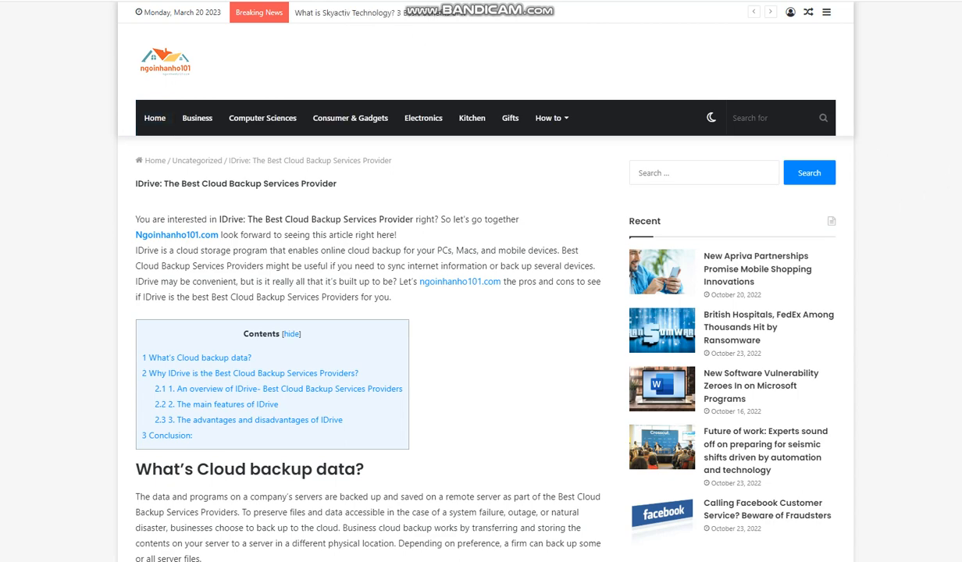
pyautogui.scroll(-3)
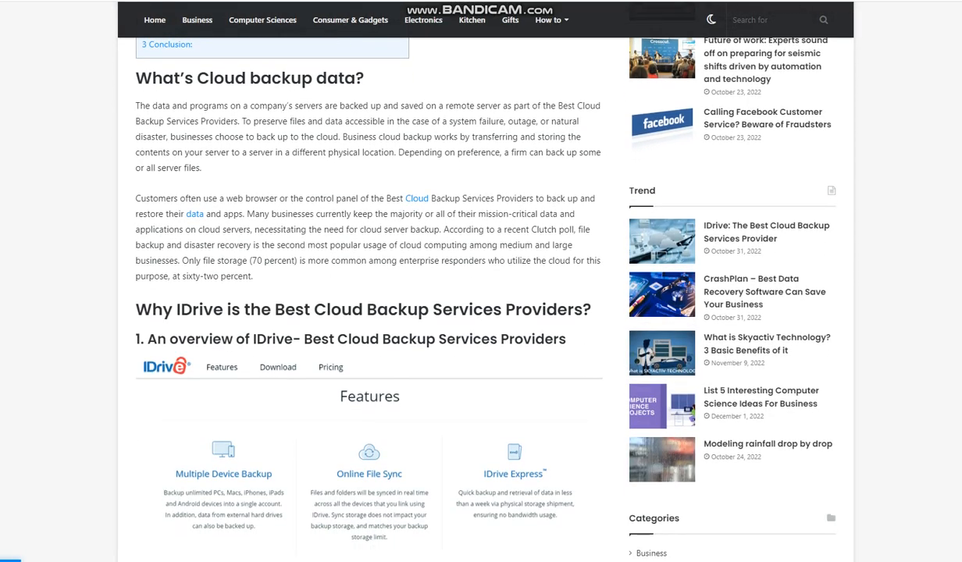
pyautogui.scroll(-3)
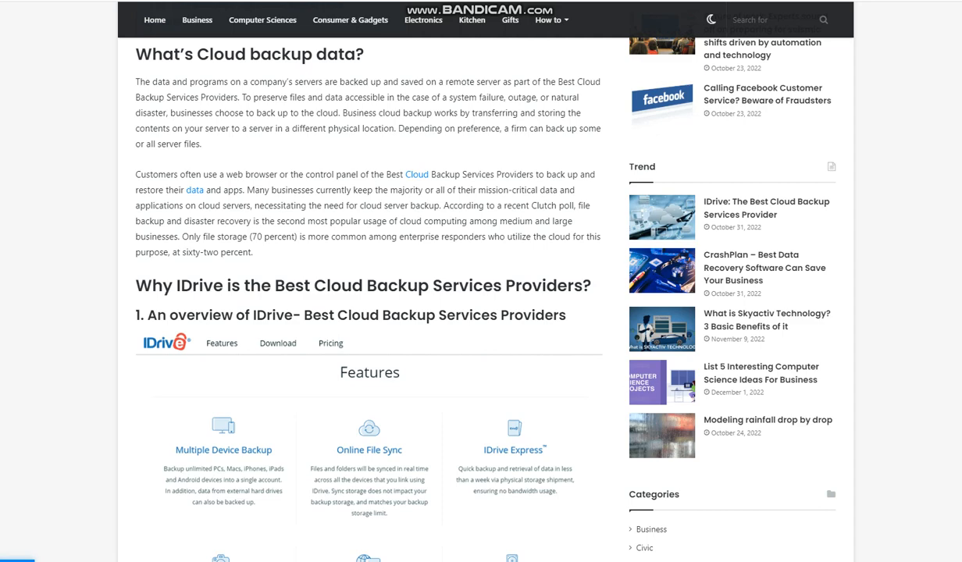
pyautogui.scroll(-3)
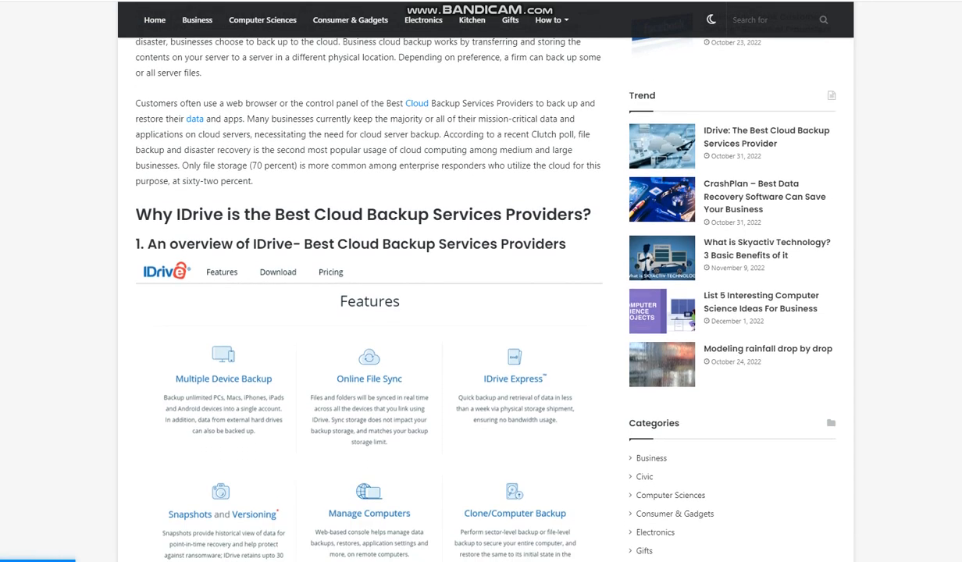
pyautogui.scroll(-3)
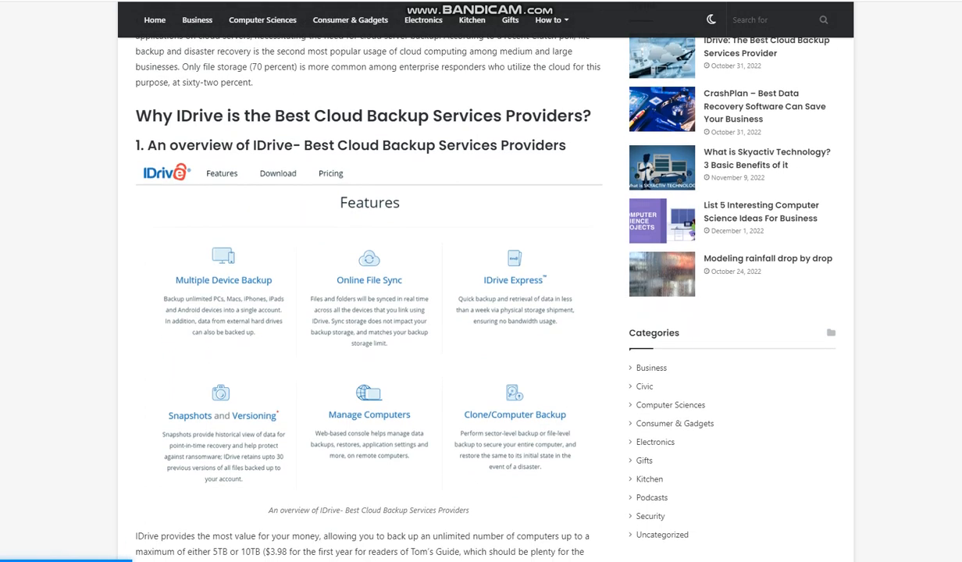
pyautogui.scroll(-3)
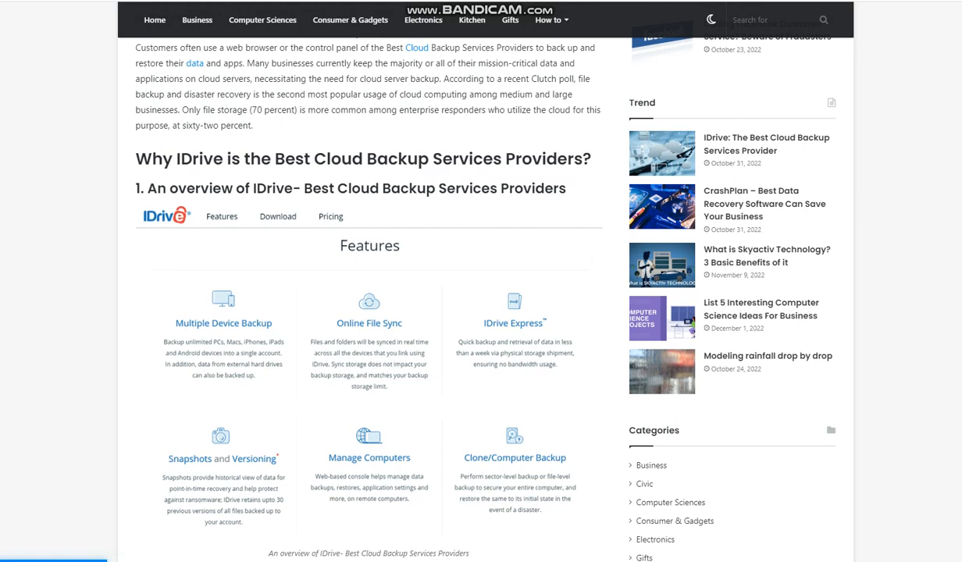
pyautogui.scroll(-3)
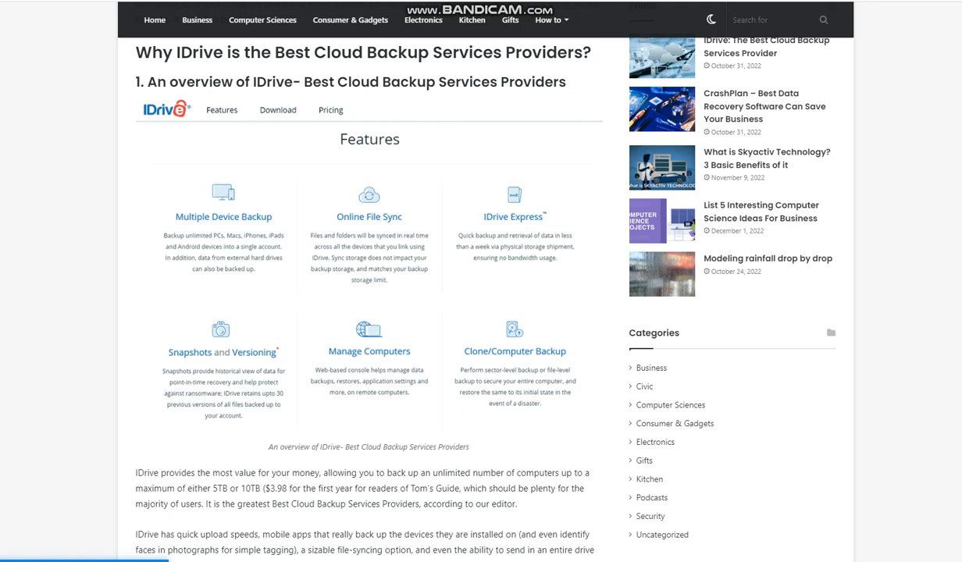
pyautogui.scroll(-3)
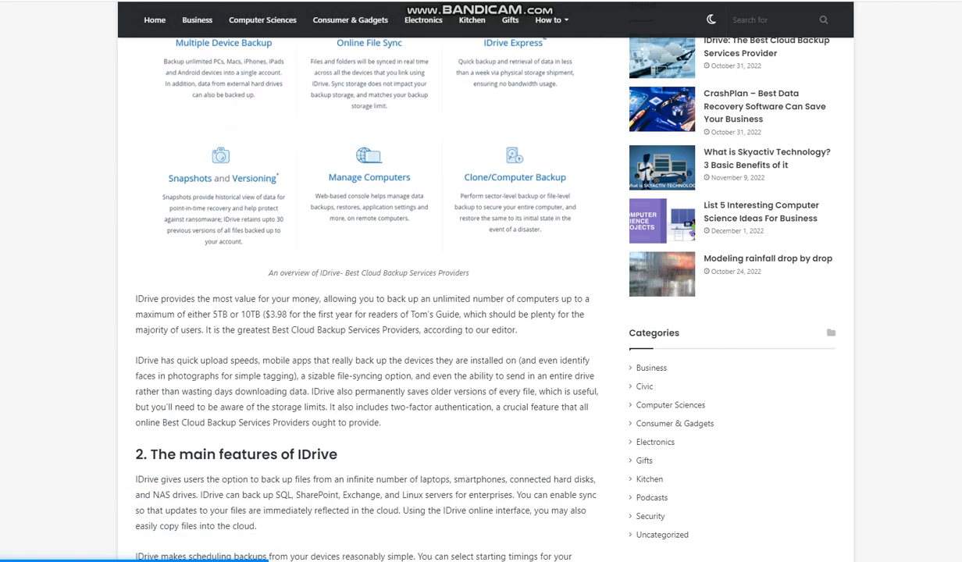
pyautogui.scroll(-3)
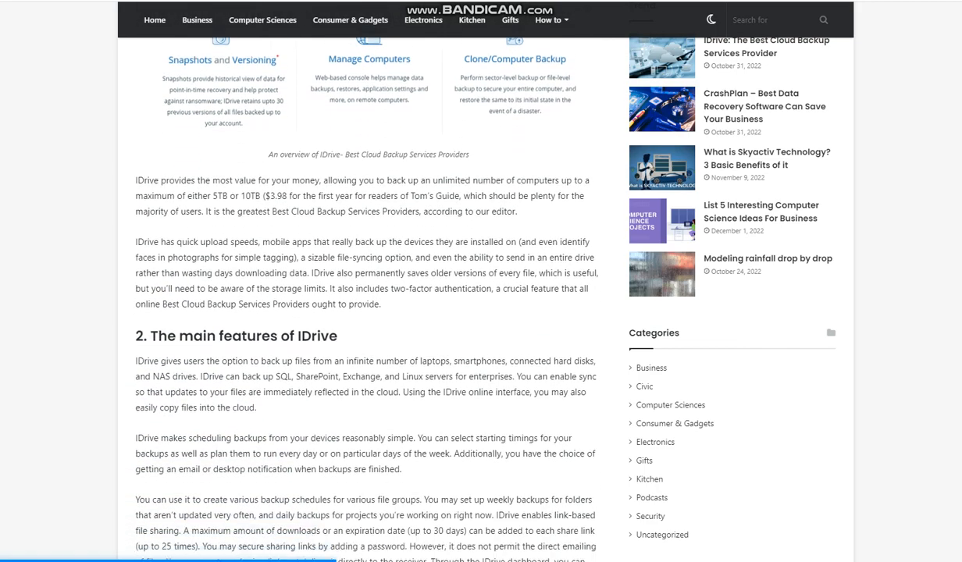
pyautogui.scroll(-3)
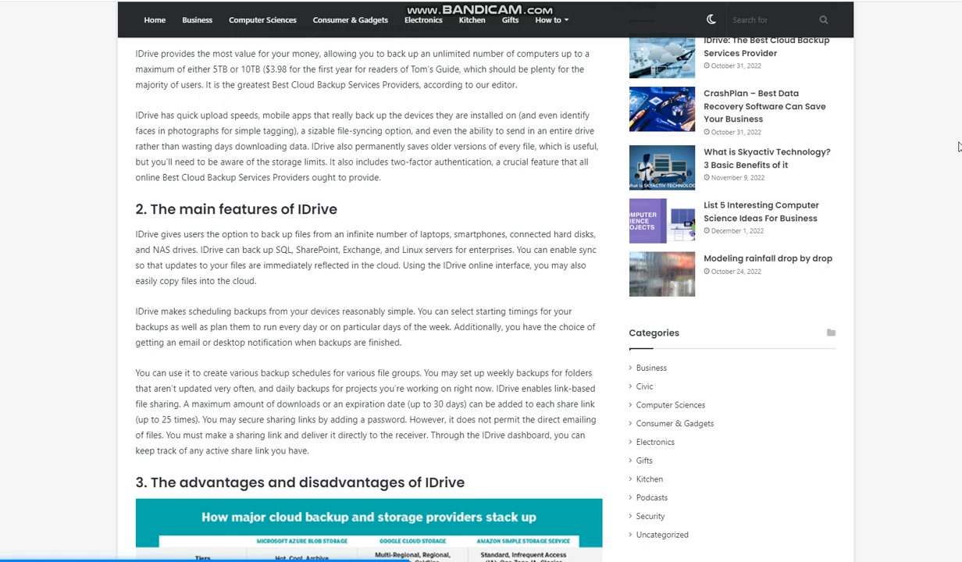
pyautogui.scroll(-3)
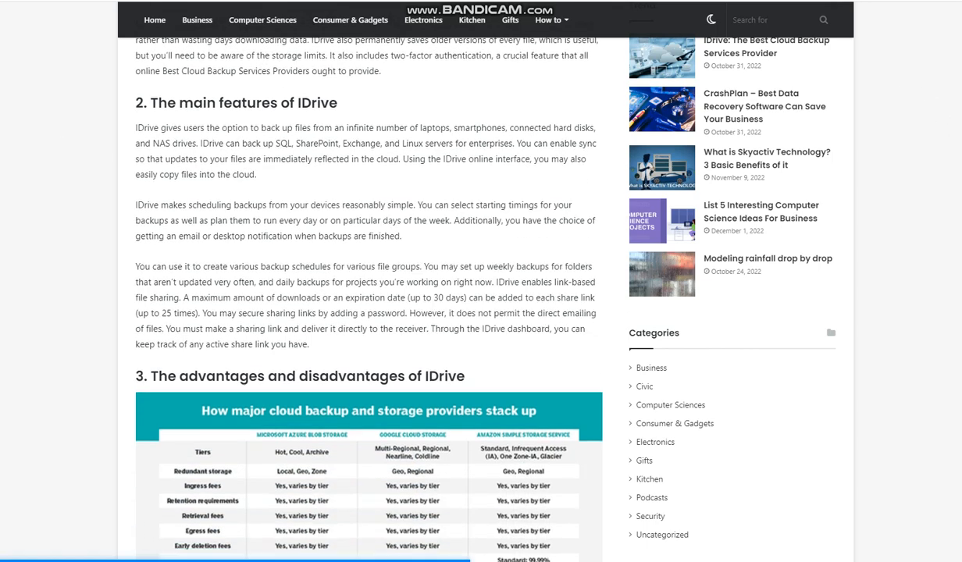
pyautogui.scroll(-3)
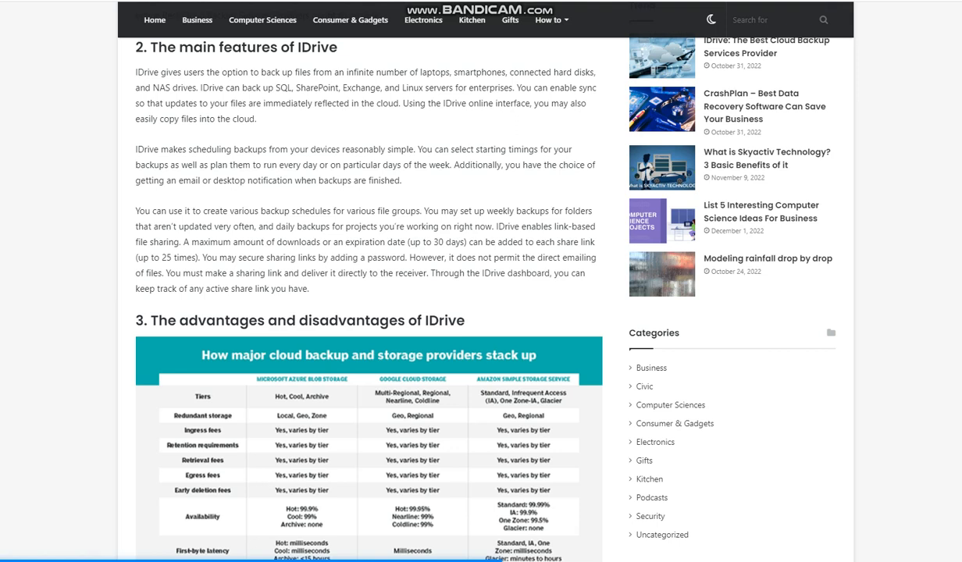
pyautogui.scroll(-3)
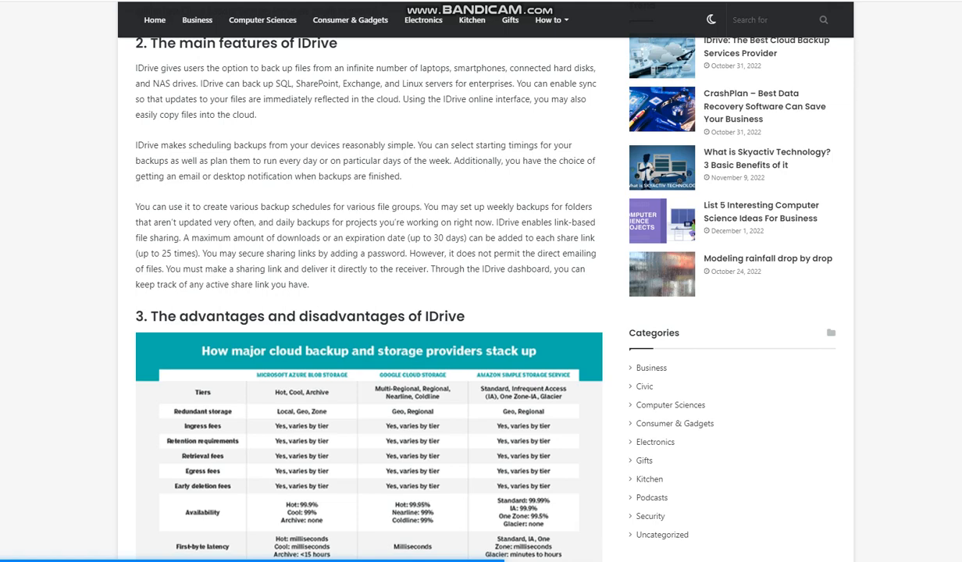
pyautogui.scroll(-3)
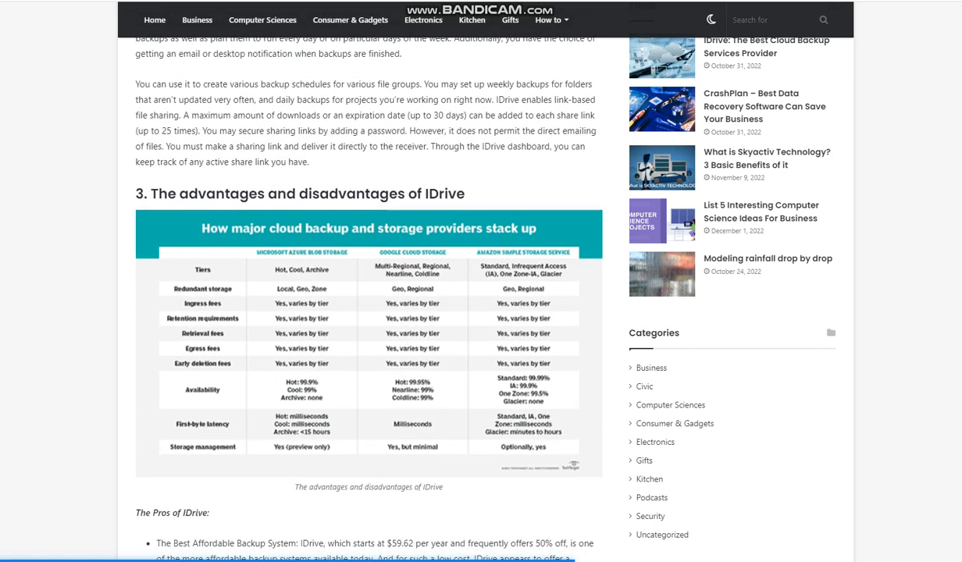
pyautogui.scroll(-3)
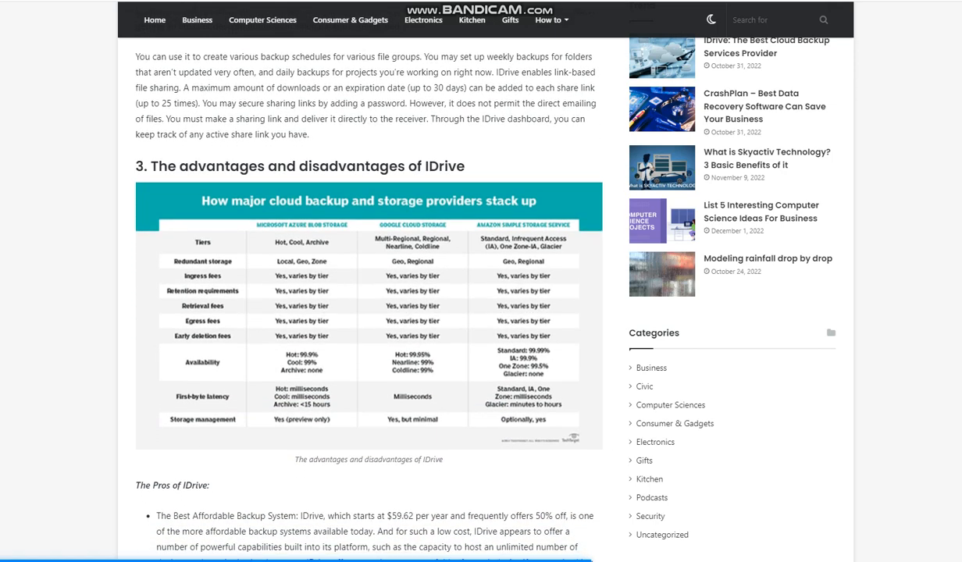
pyautogui.scroll(-3)
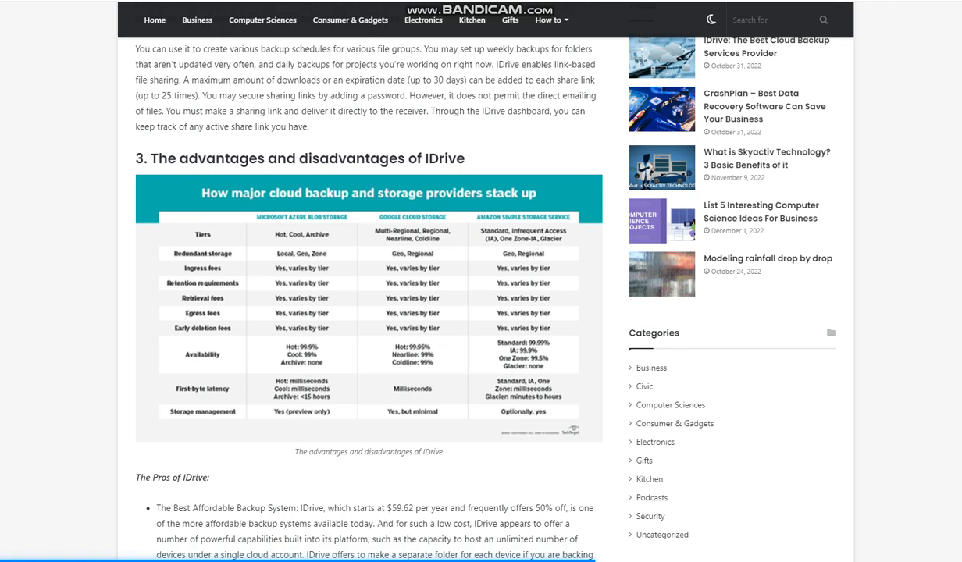
pyautogui.scroll(-3)
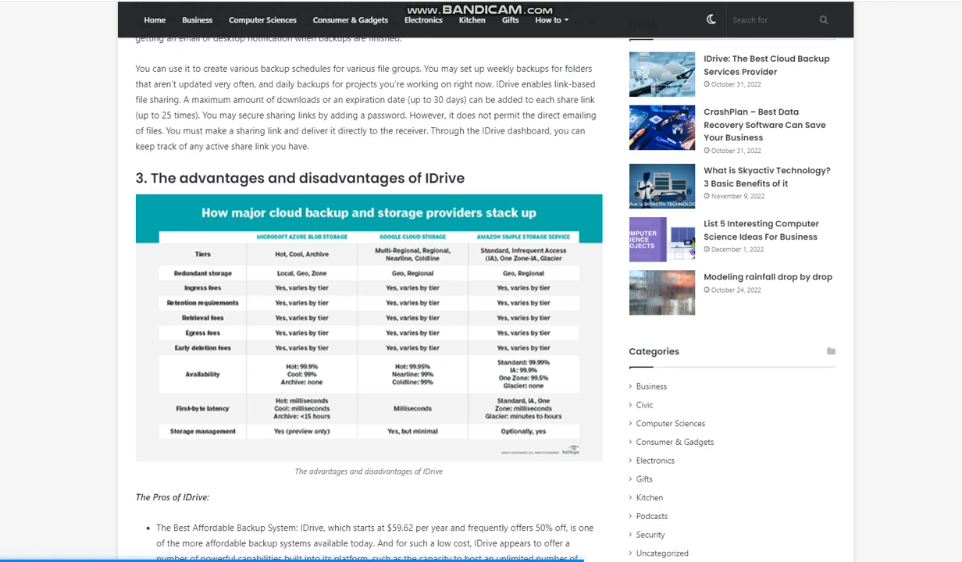
pyautogui.scroll(-3)
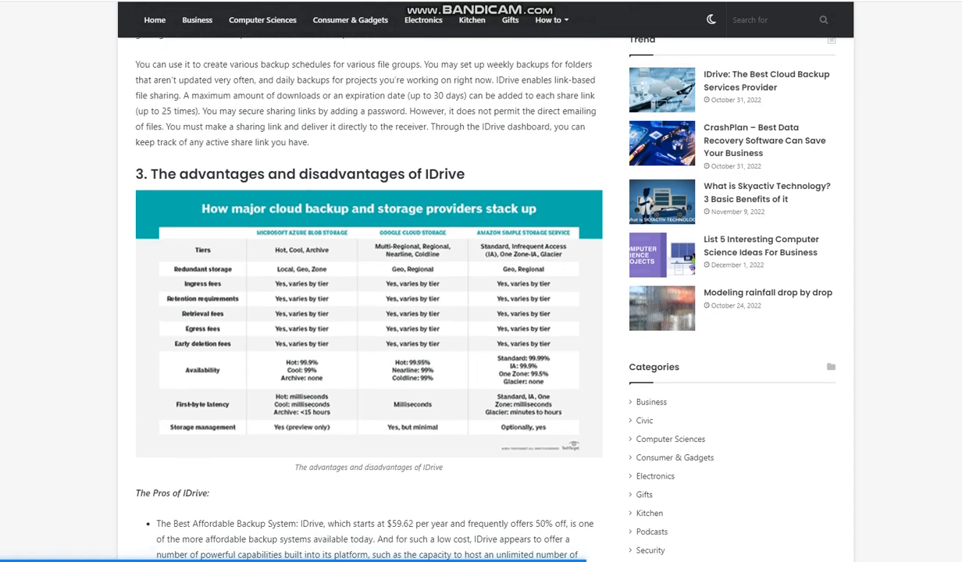
pyautogui.scroll(-3)
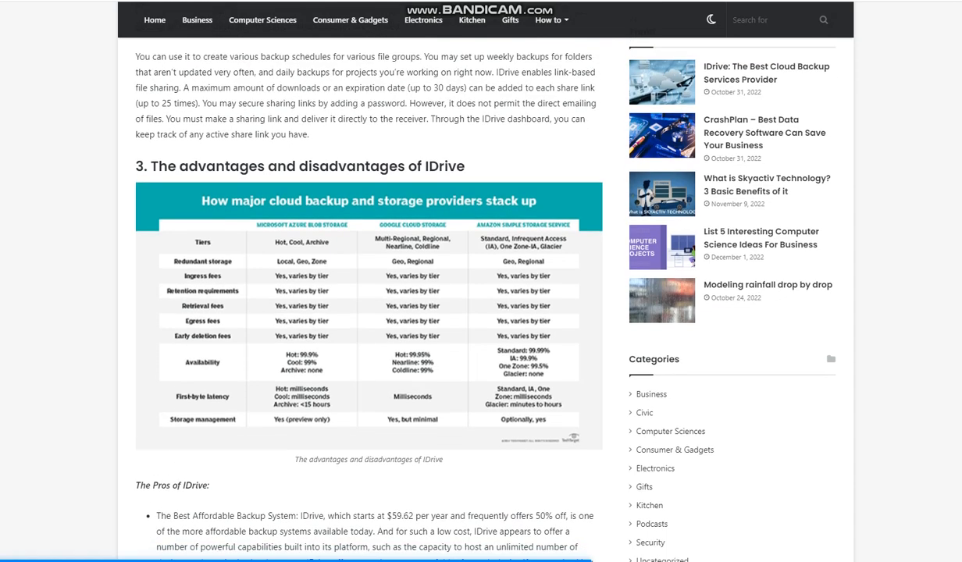
pyautogui.scroll(-3)
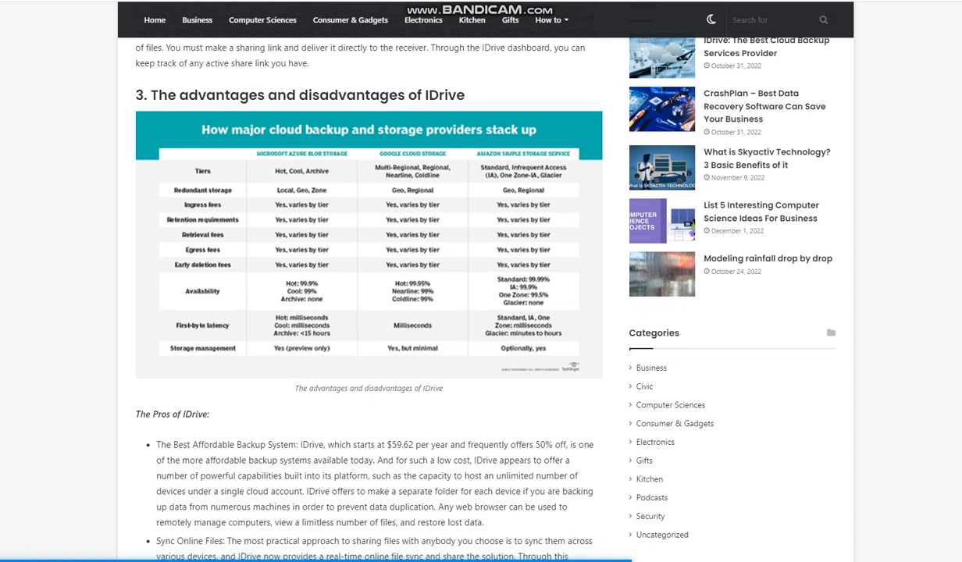
pyautogui.scroll(-3)
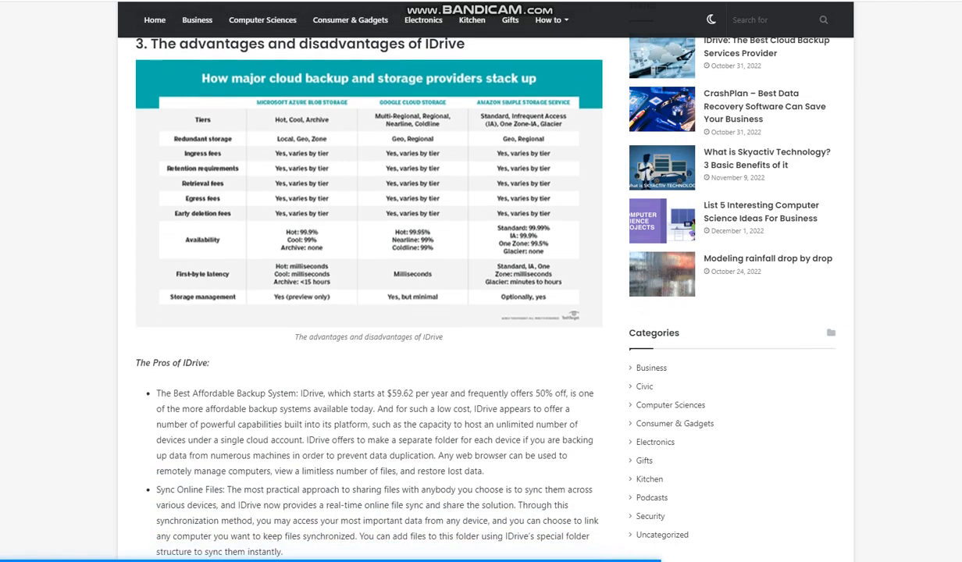
pyautogui.scroll(-3)
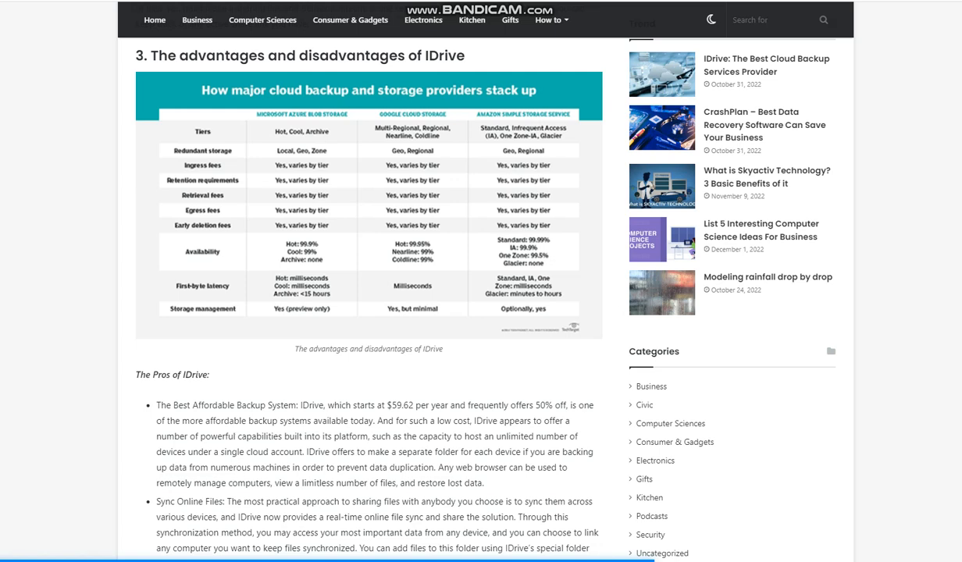
pyautogui.scroll(-3)
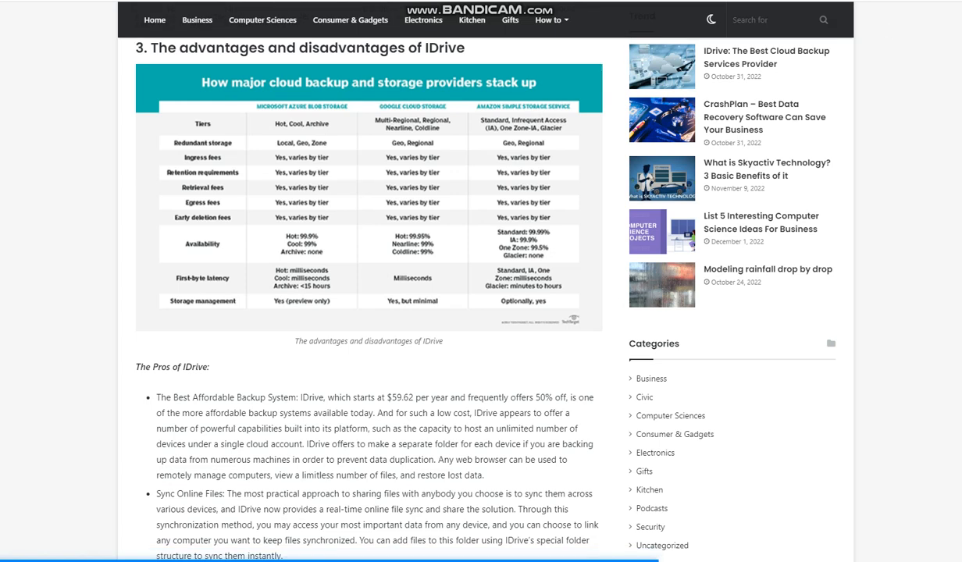
pyautogui.scroll(-3)
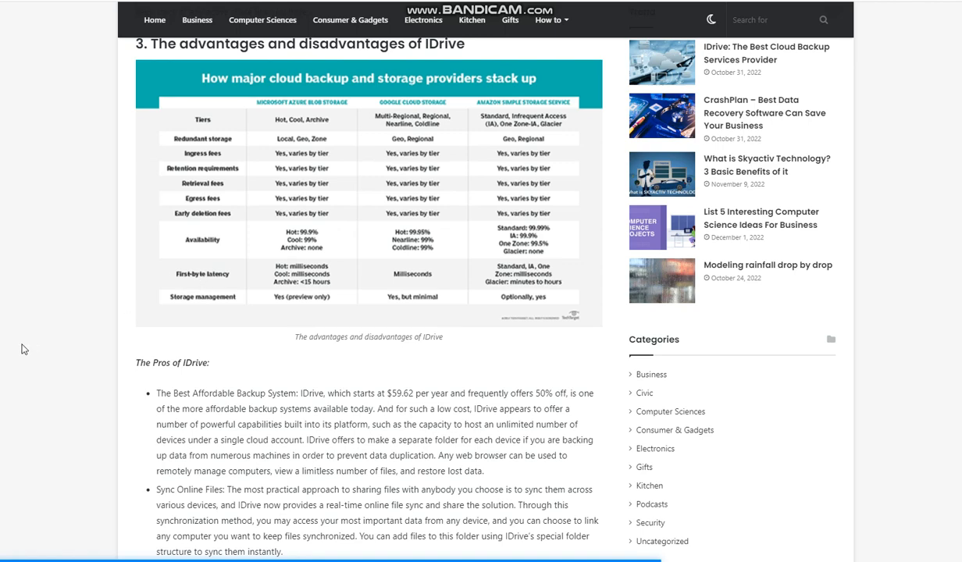
pyautogui.scroll(-3)
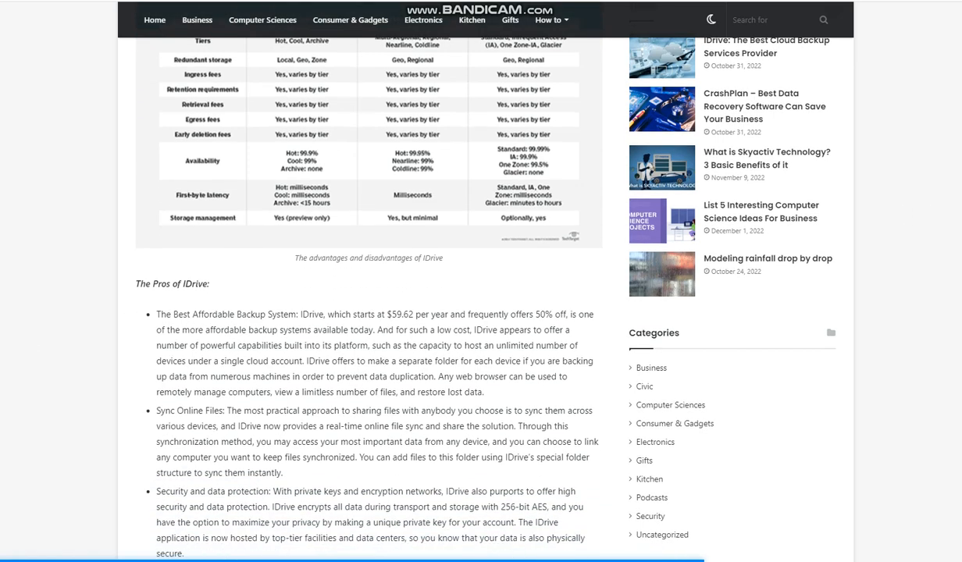
pyautogui.scroll(-3)
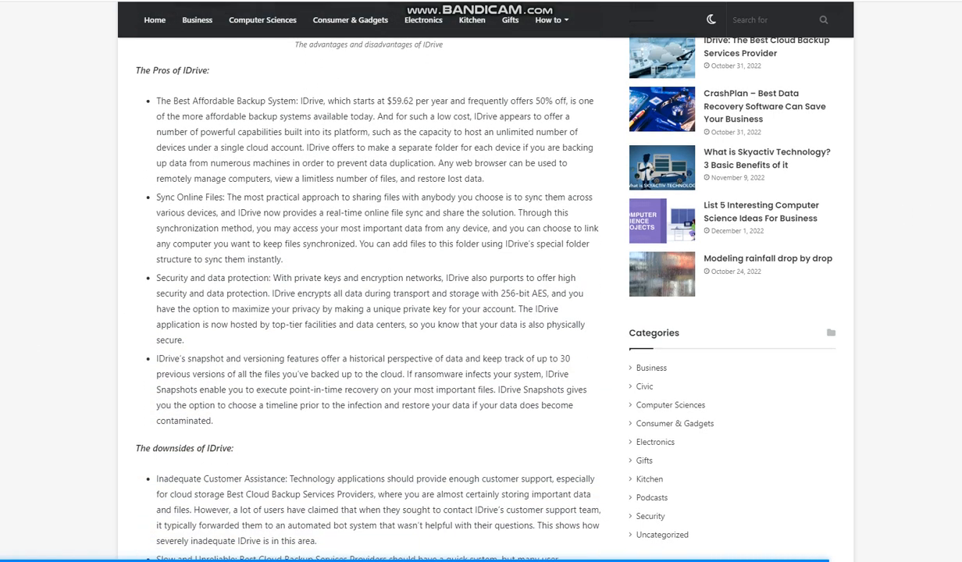
pyautogui.scroll(-3)
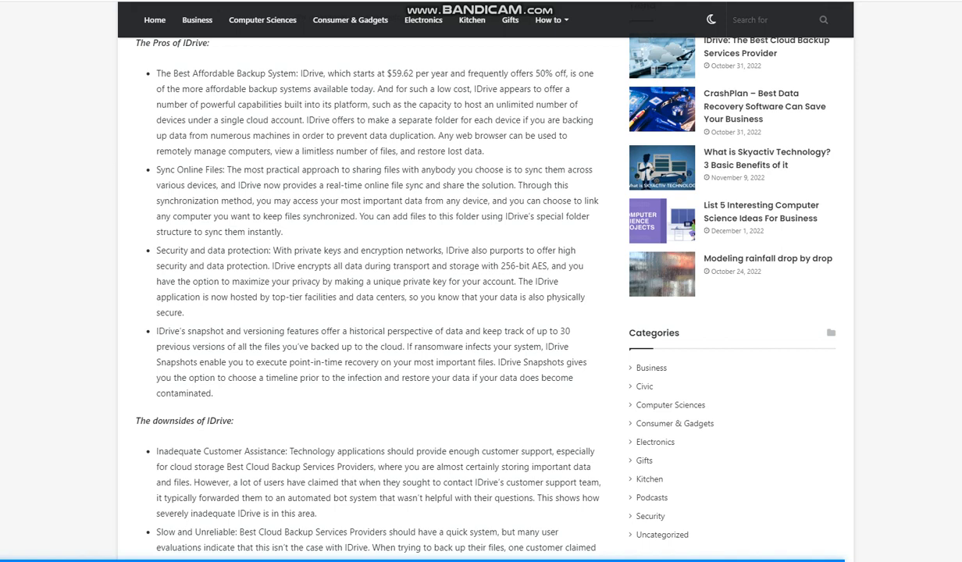
pyautogui.moveTo(749, 158)
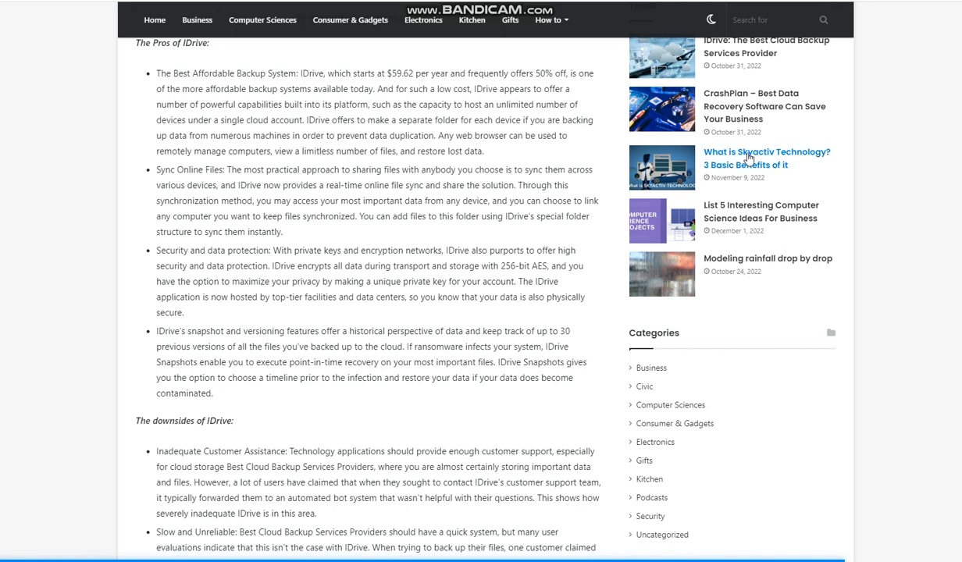
pyautogui.moveTo(749, 157)
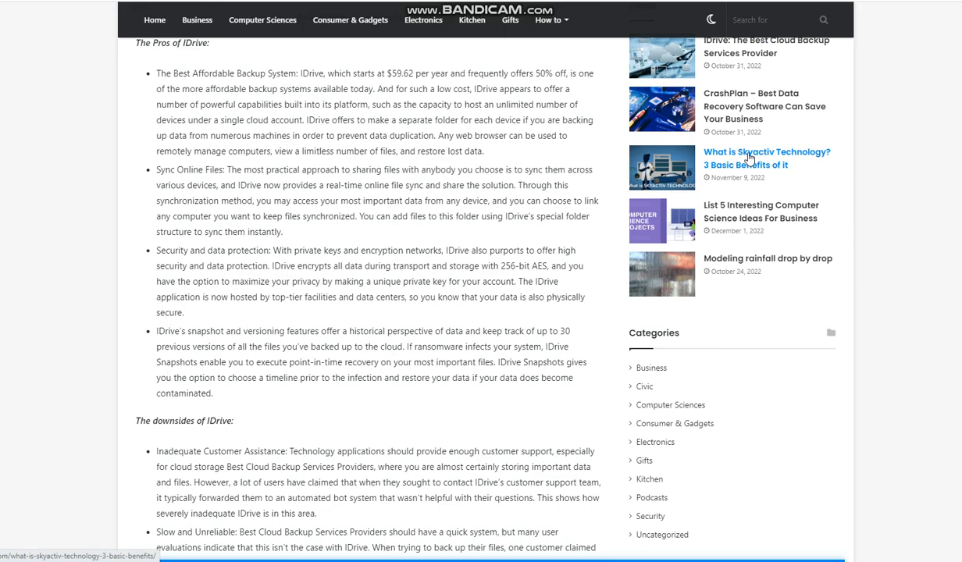
pyautogui.scroll(-3)
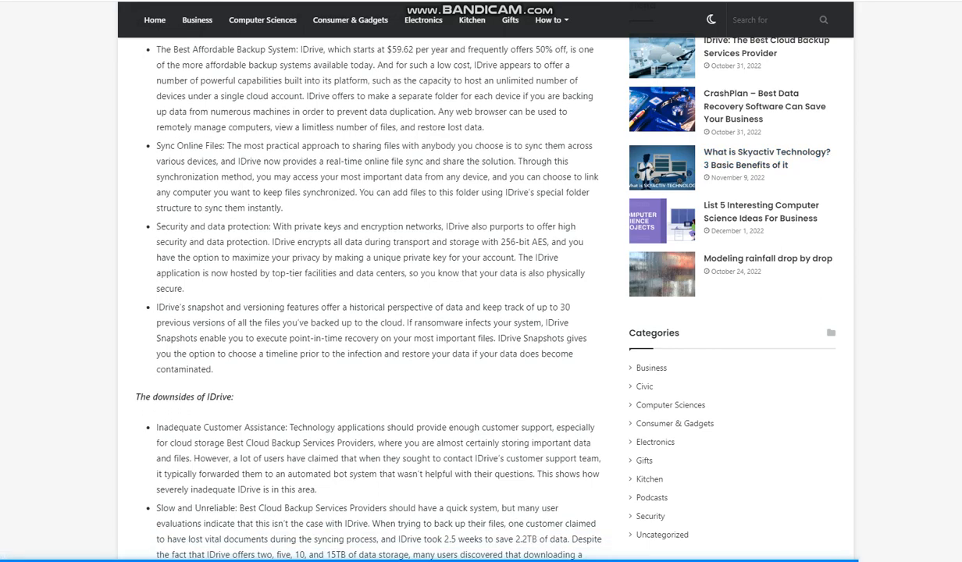
pyautogui.scroll(-3)
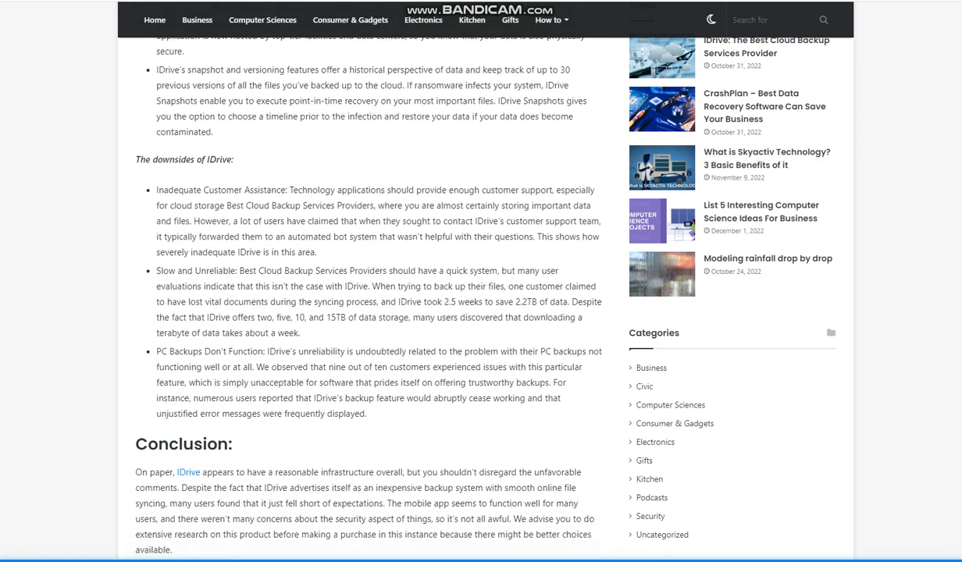
pyautogui.scroll(-3)
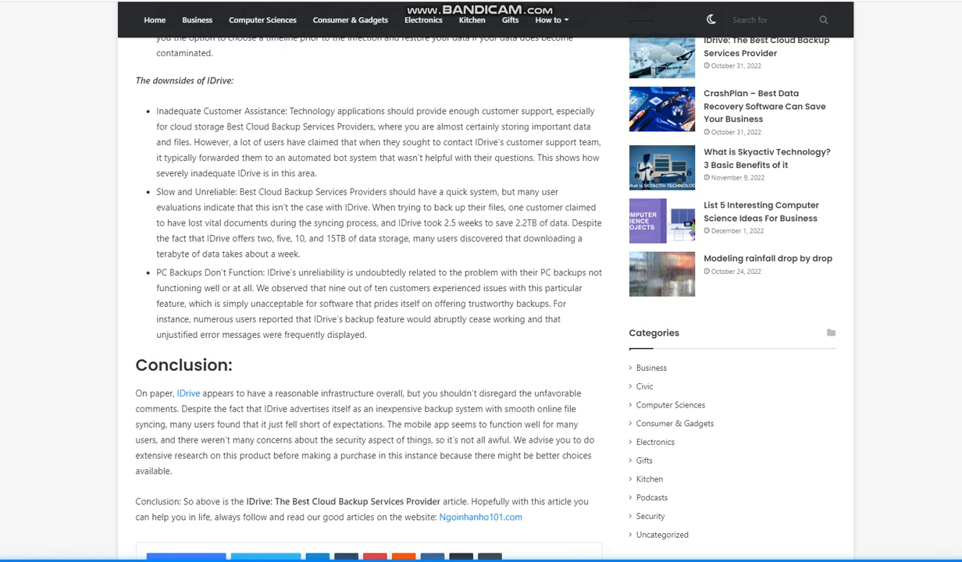
pyautogui.scroll(-3)
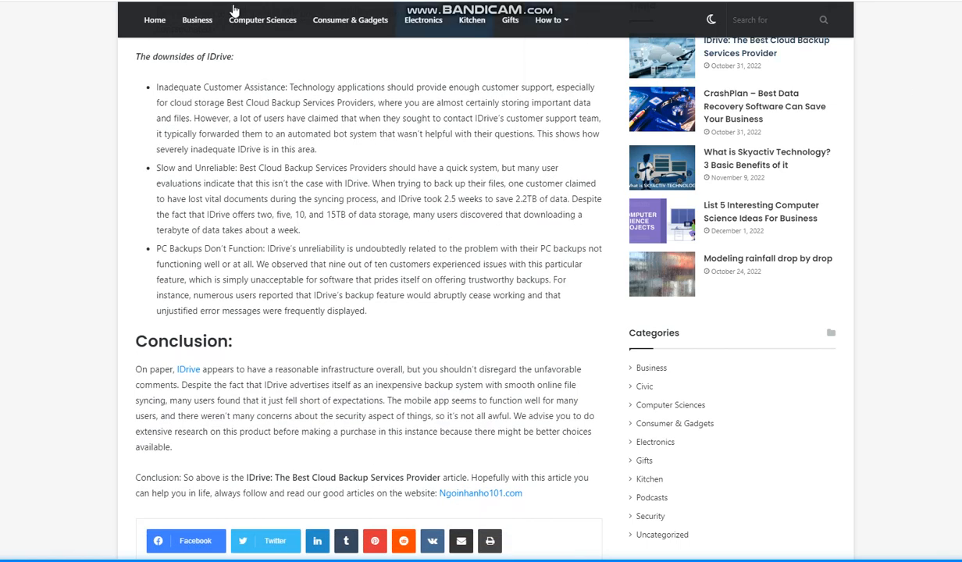